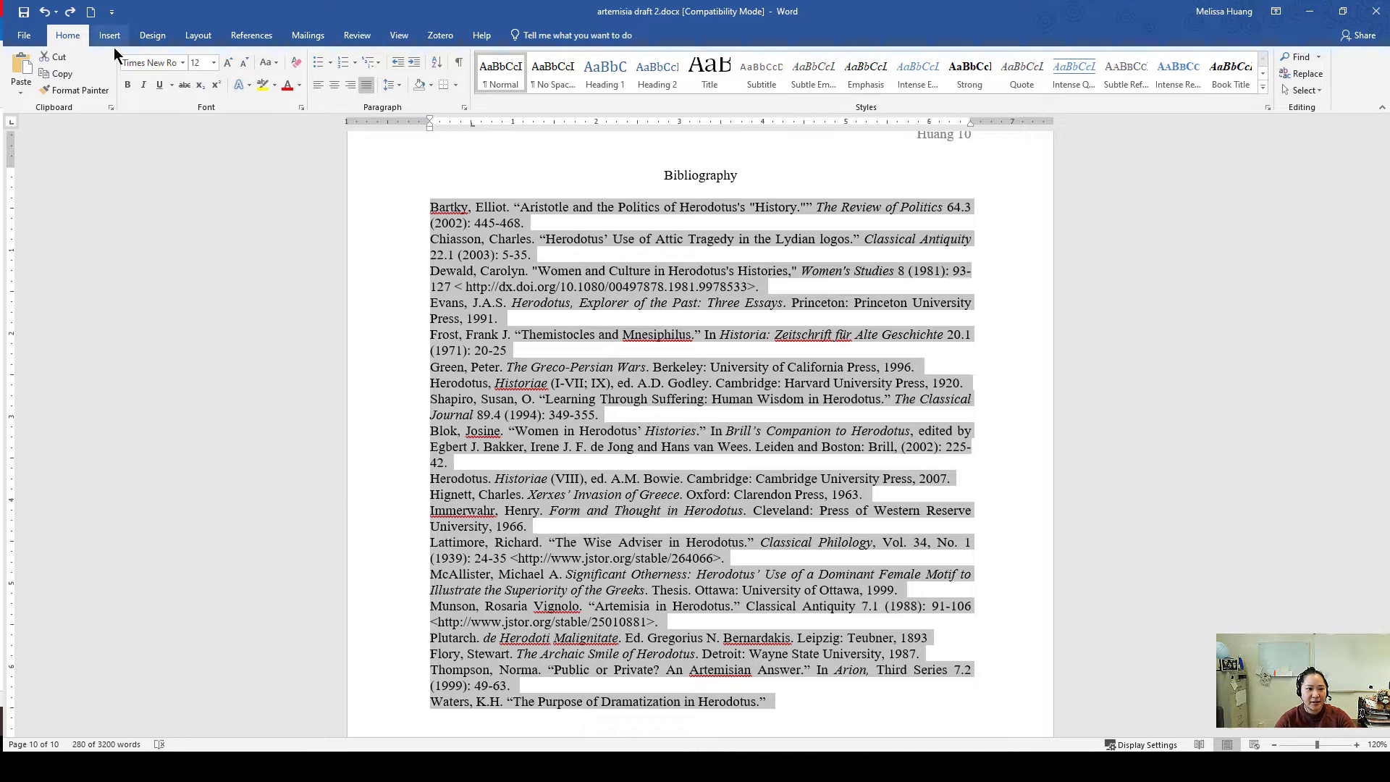
mouse_move(237, 94)
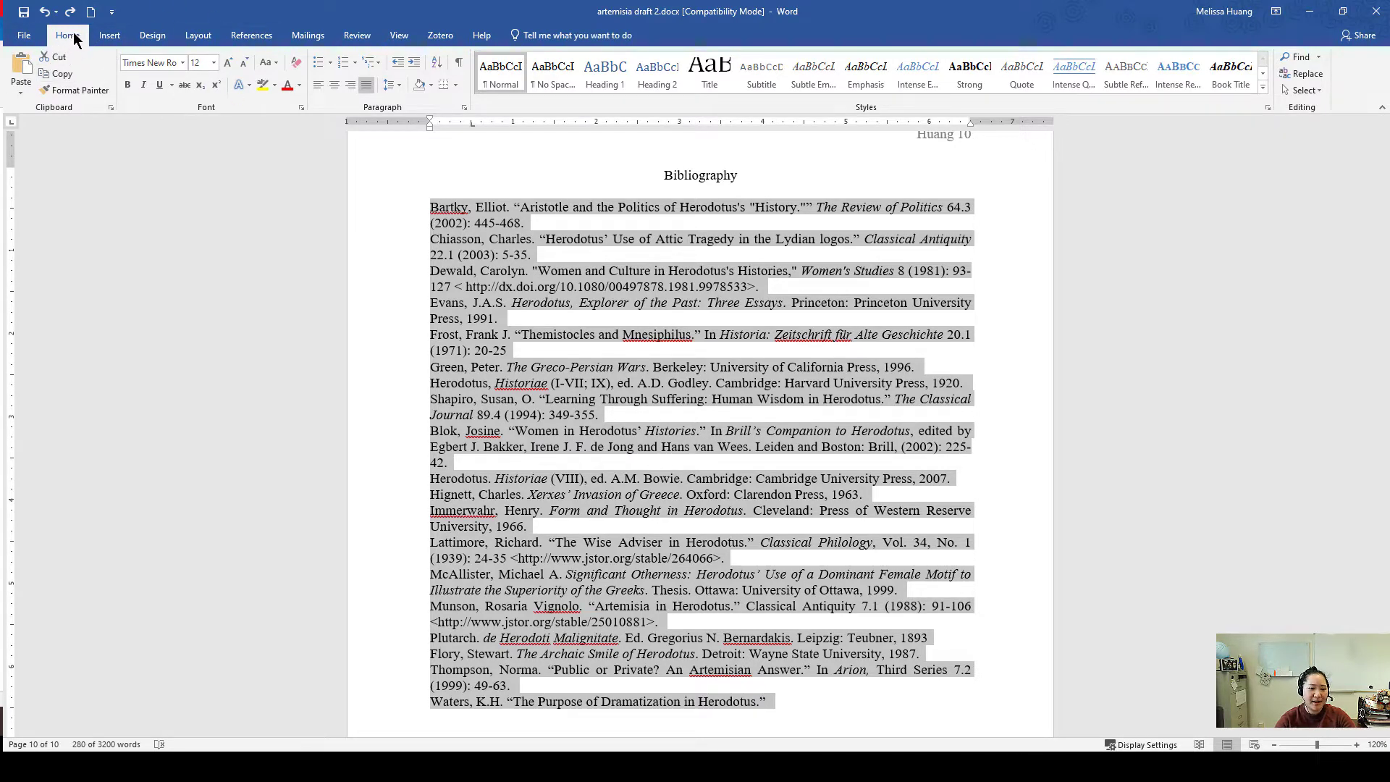
mouse_move(463, 108)
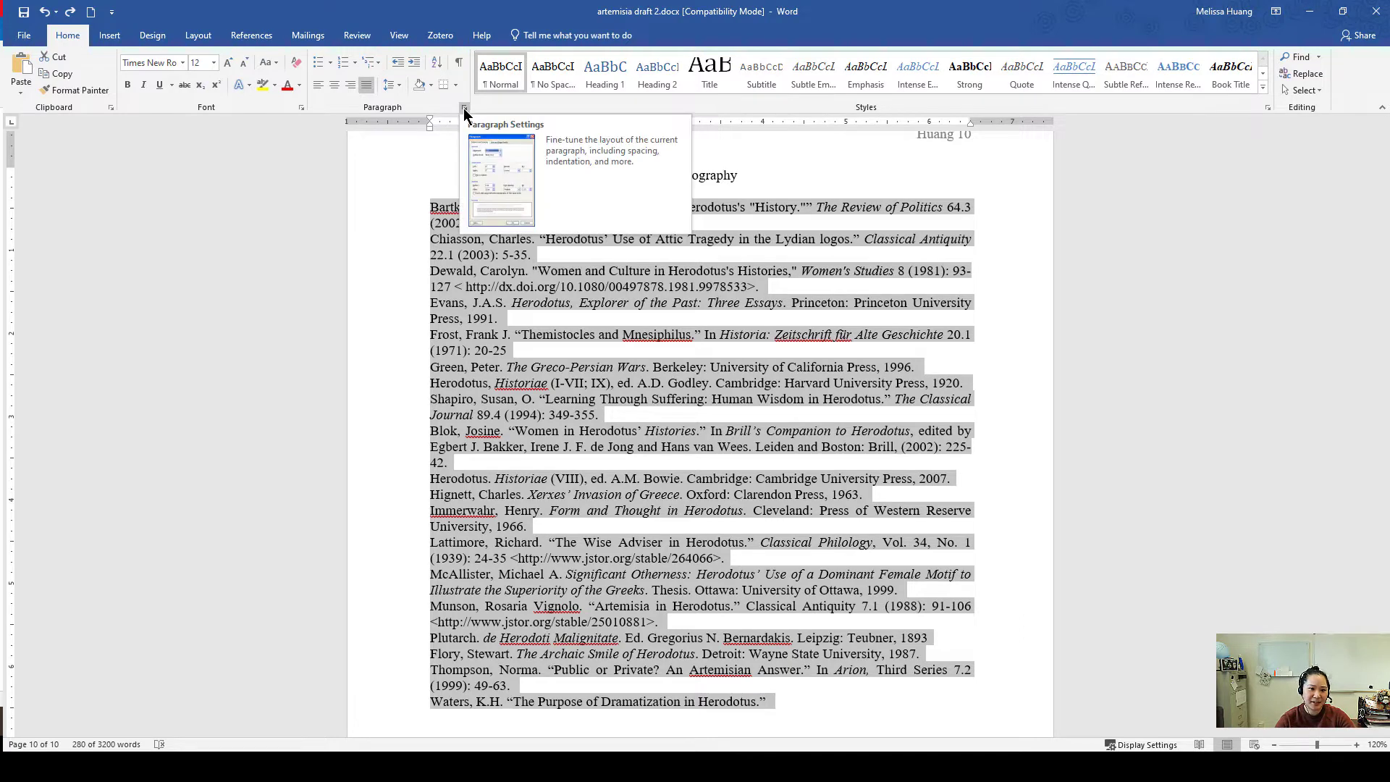
mouse_move(466, 107)
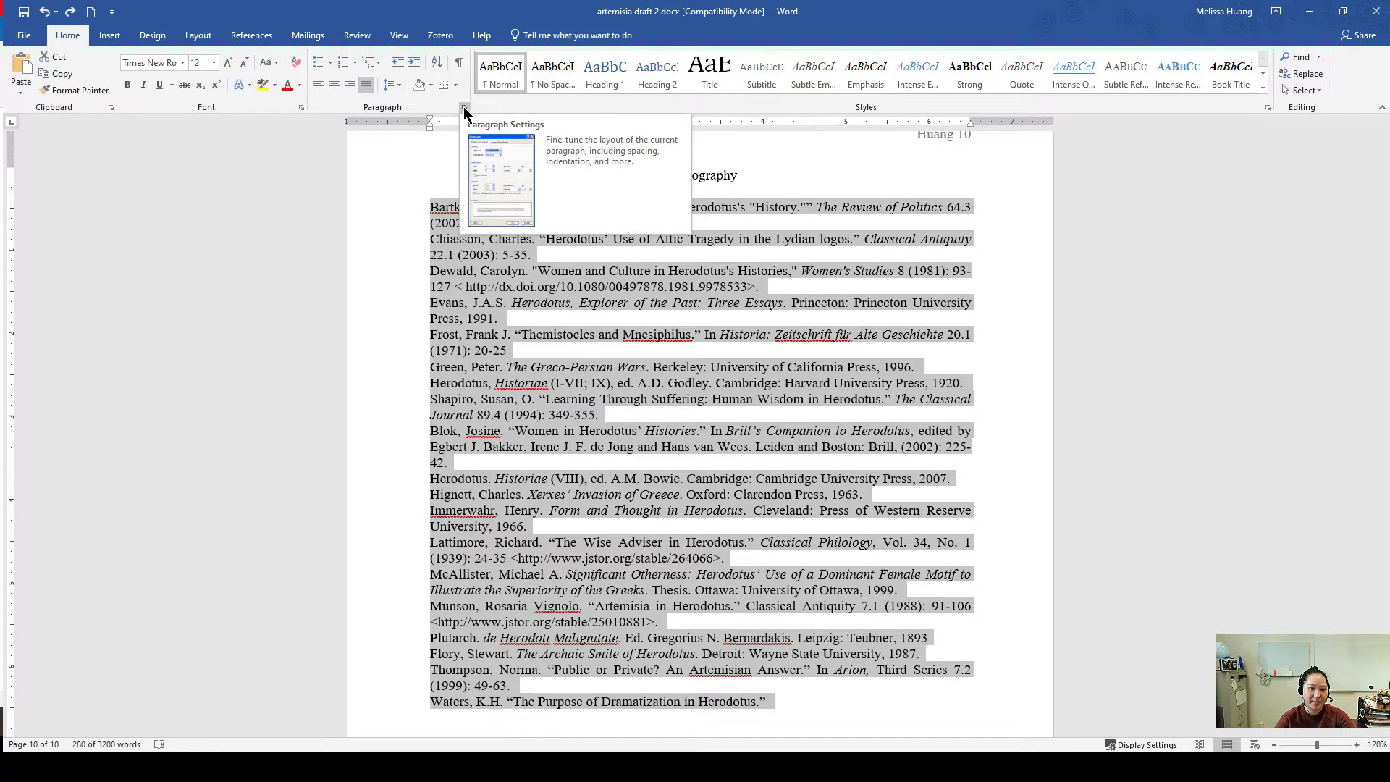
Step: Apply a Hanging special indent of 0.5" to the bibliography via Paragraph Settings
left_click(466, 107)
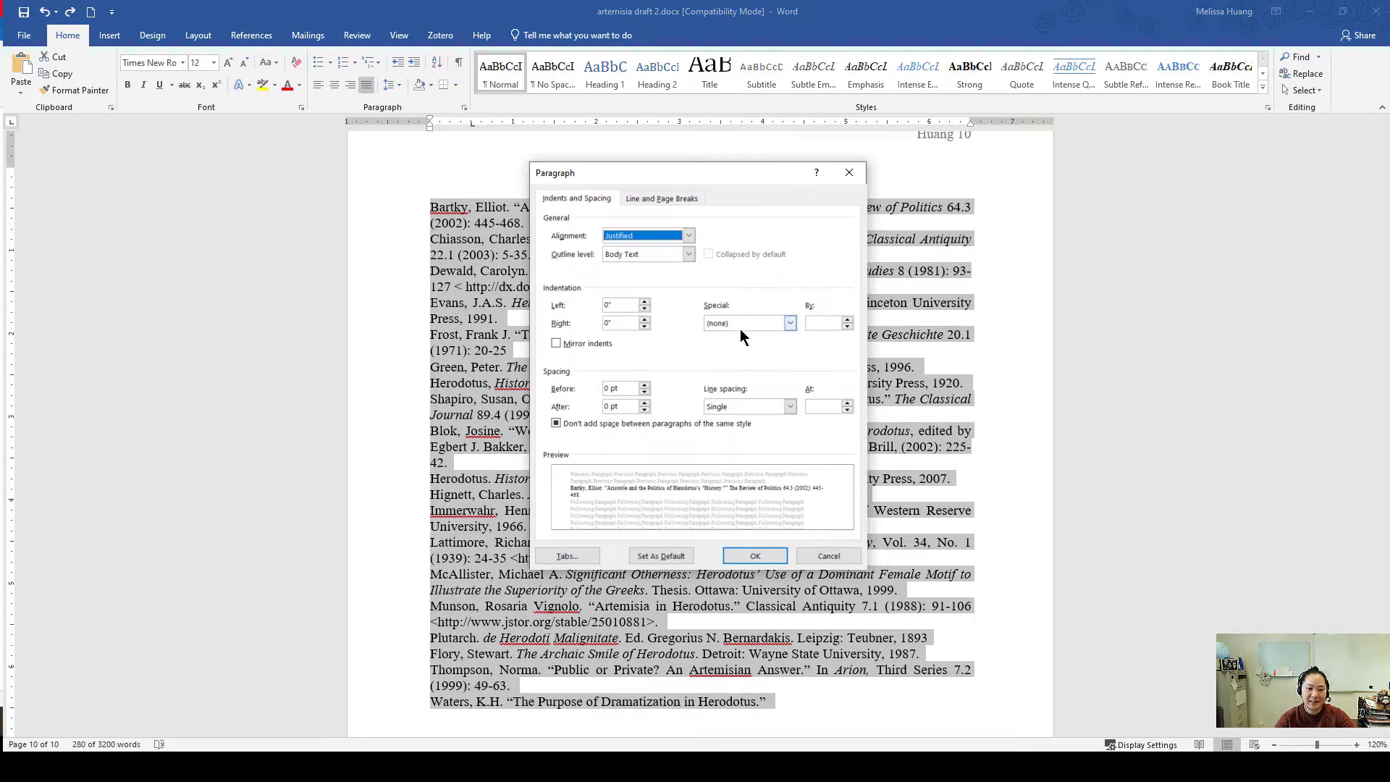
left_click(790, 323)
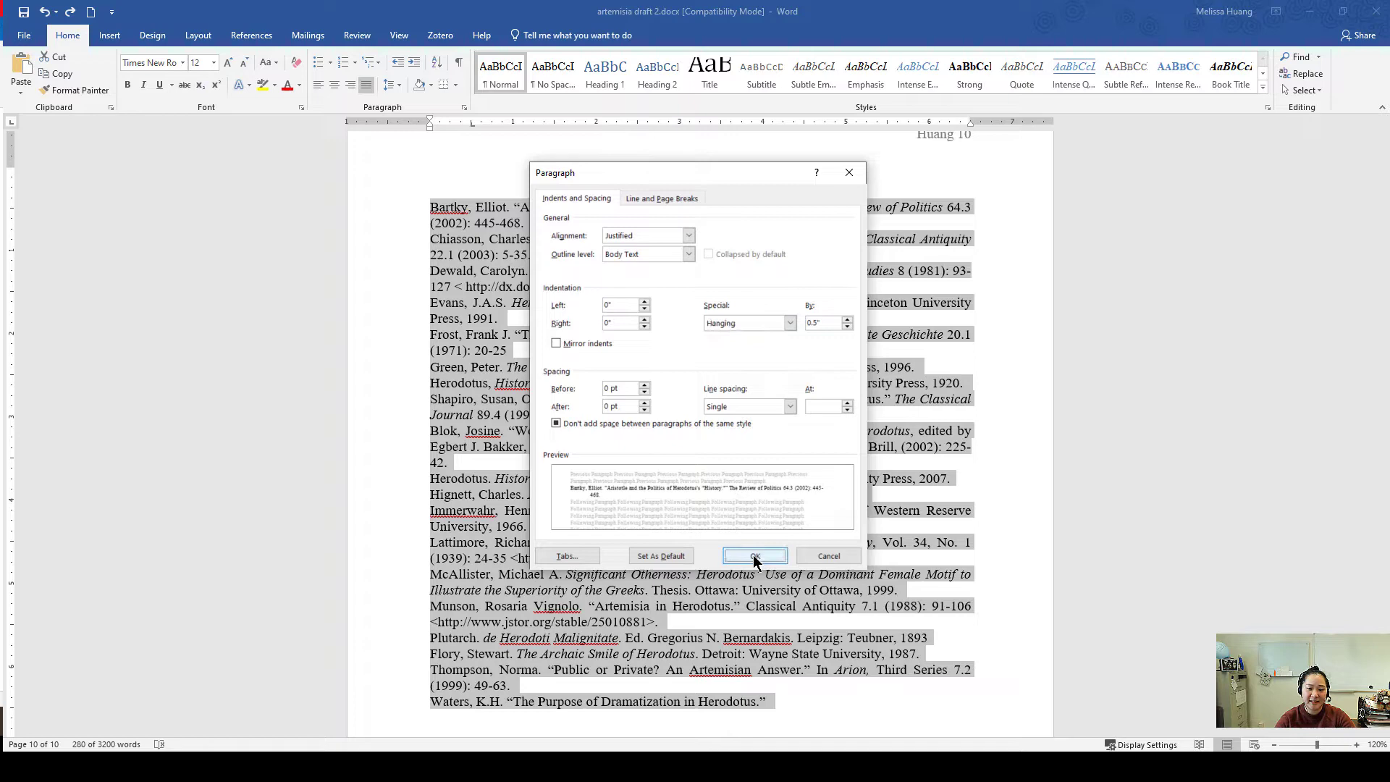
left_click(756, 556)
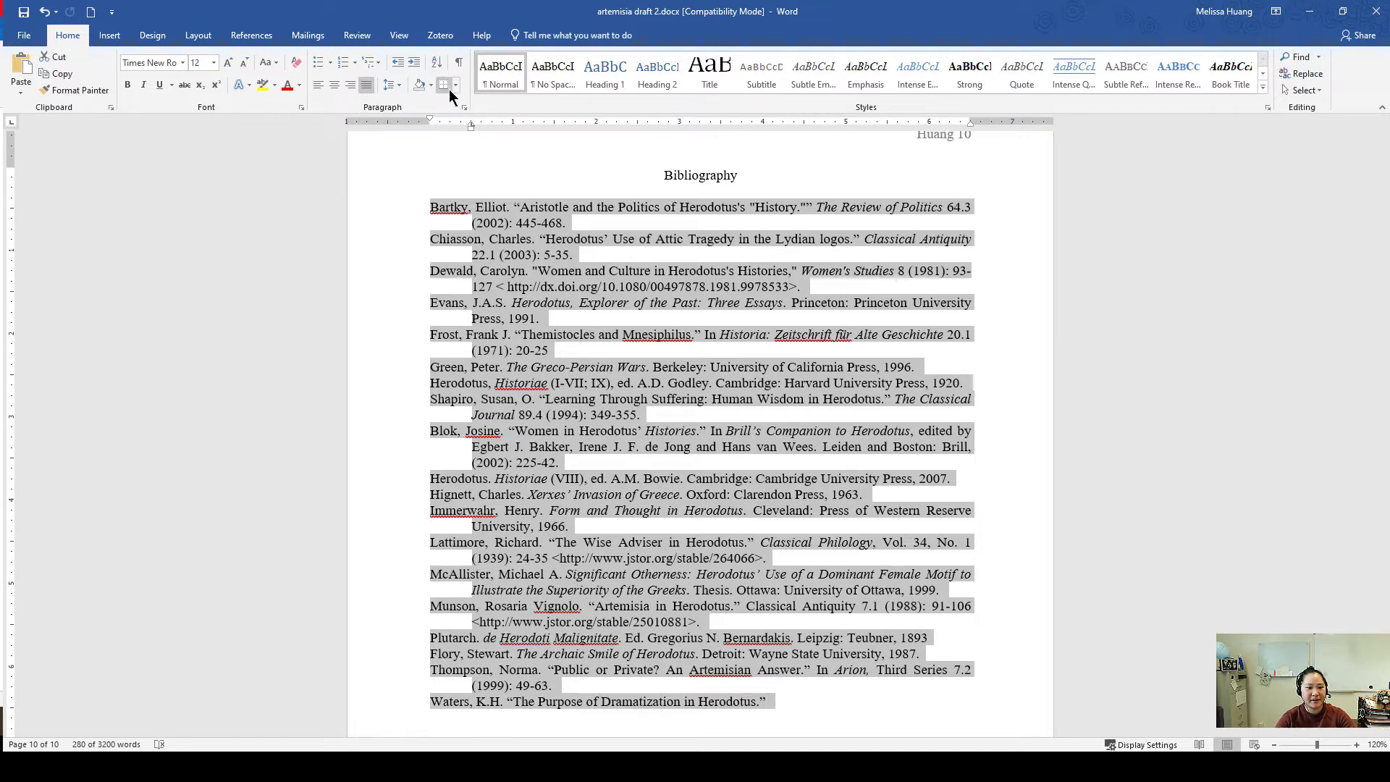
mouse_move(434, 64)
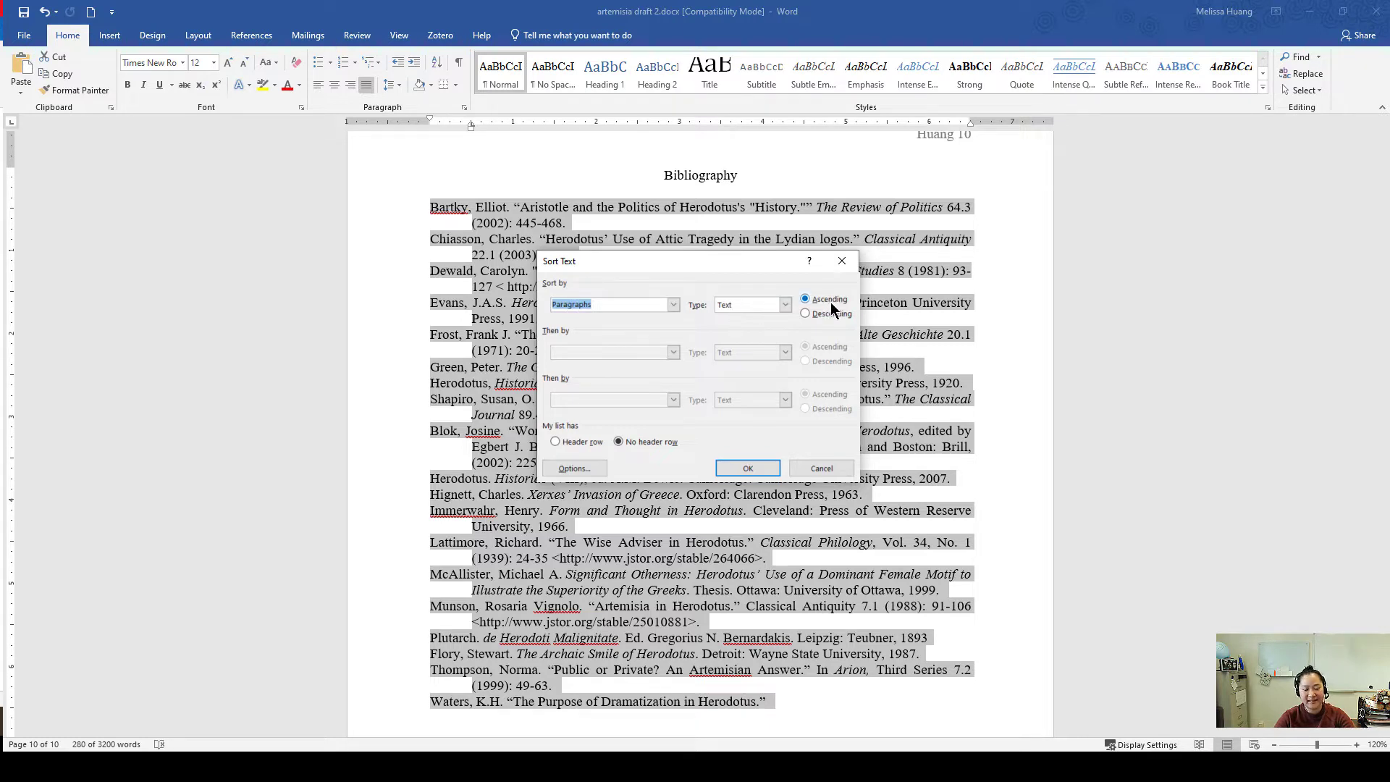
mouse_move(729, 457)
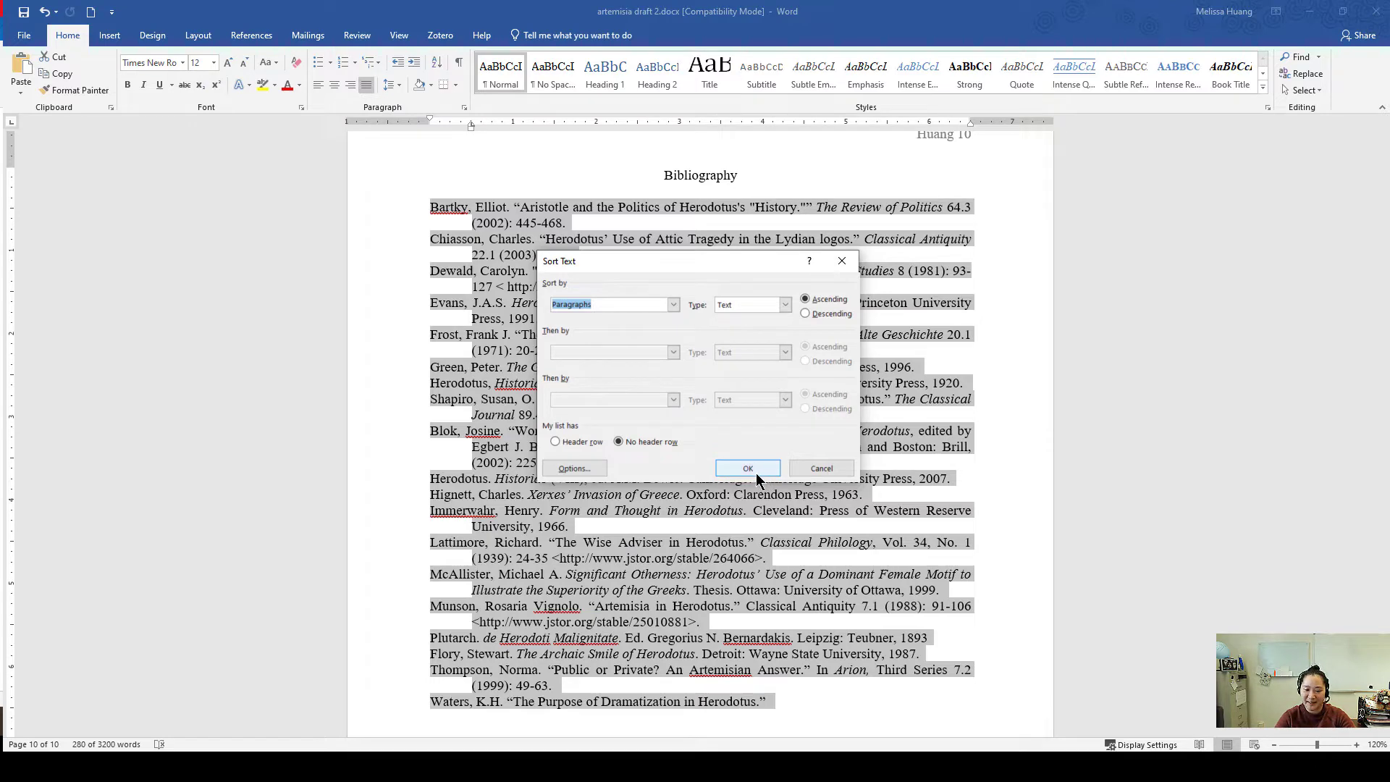
Step: Sort the bibliography paragraphs by text in ascending order
left_click(747, 468)
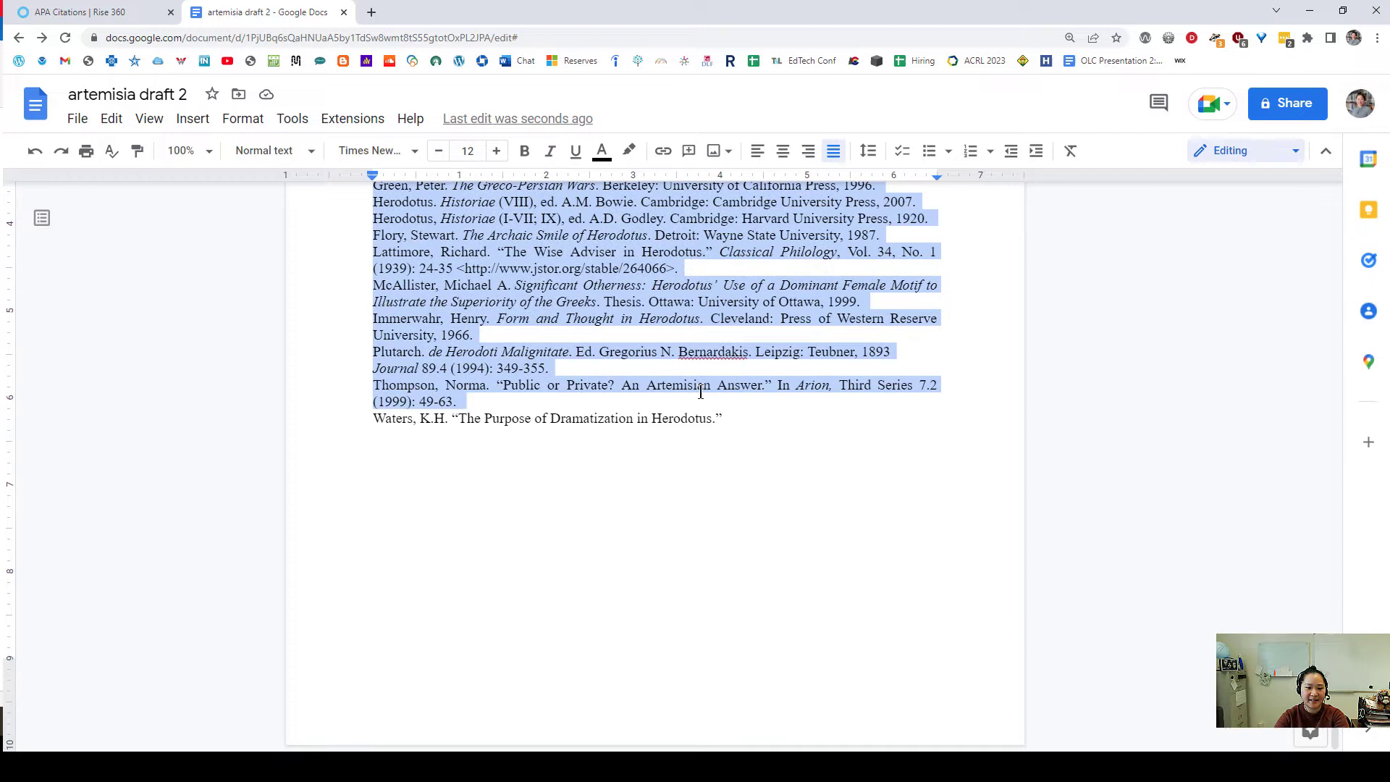
Step: Give the selected bibliography a Hanging special indent of 0.5 via Indentation options
scroll("up", 3)
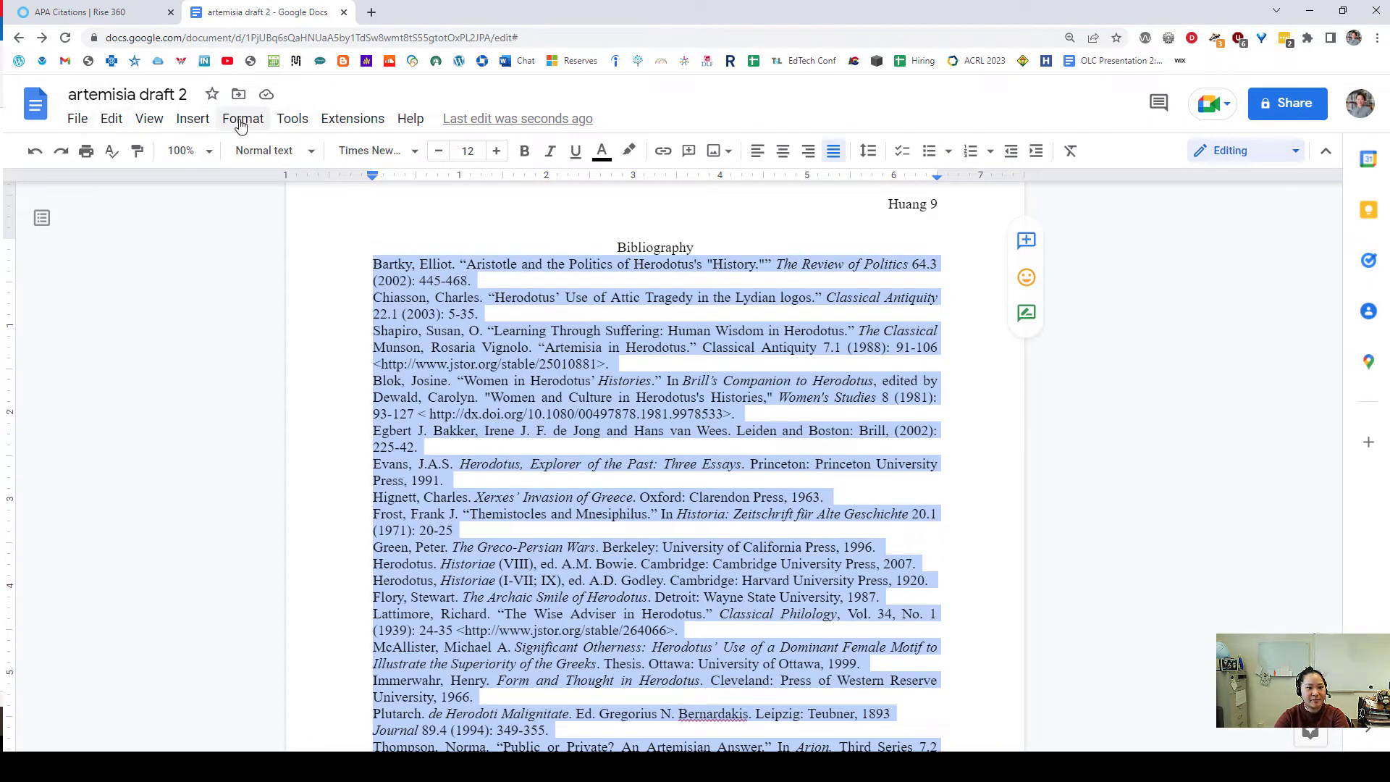
left_click(244, 119)
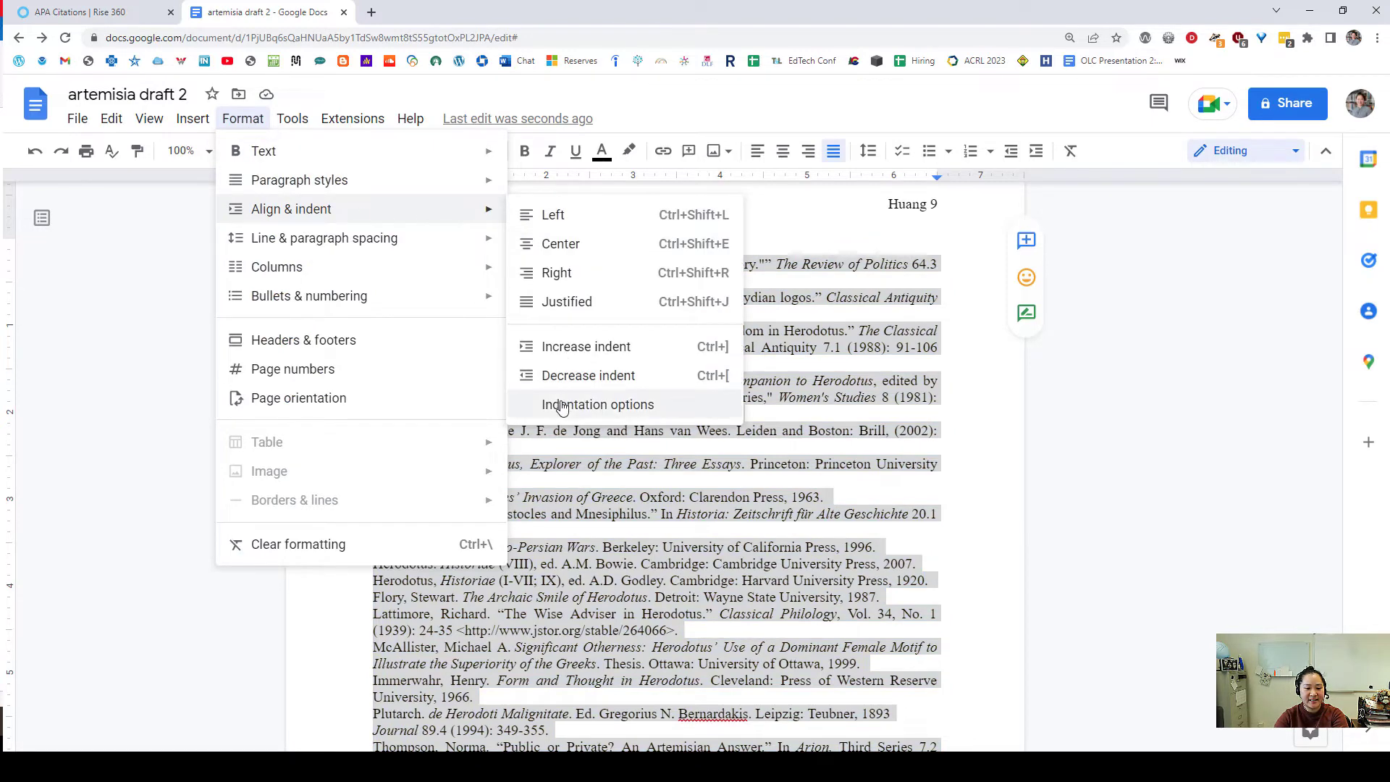
mouse_move(634, 421)
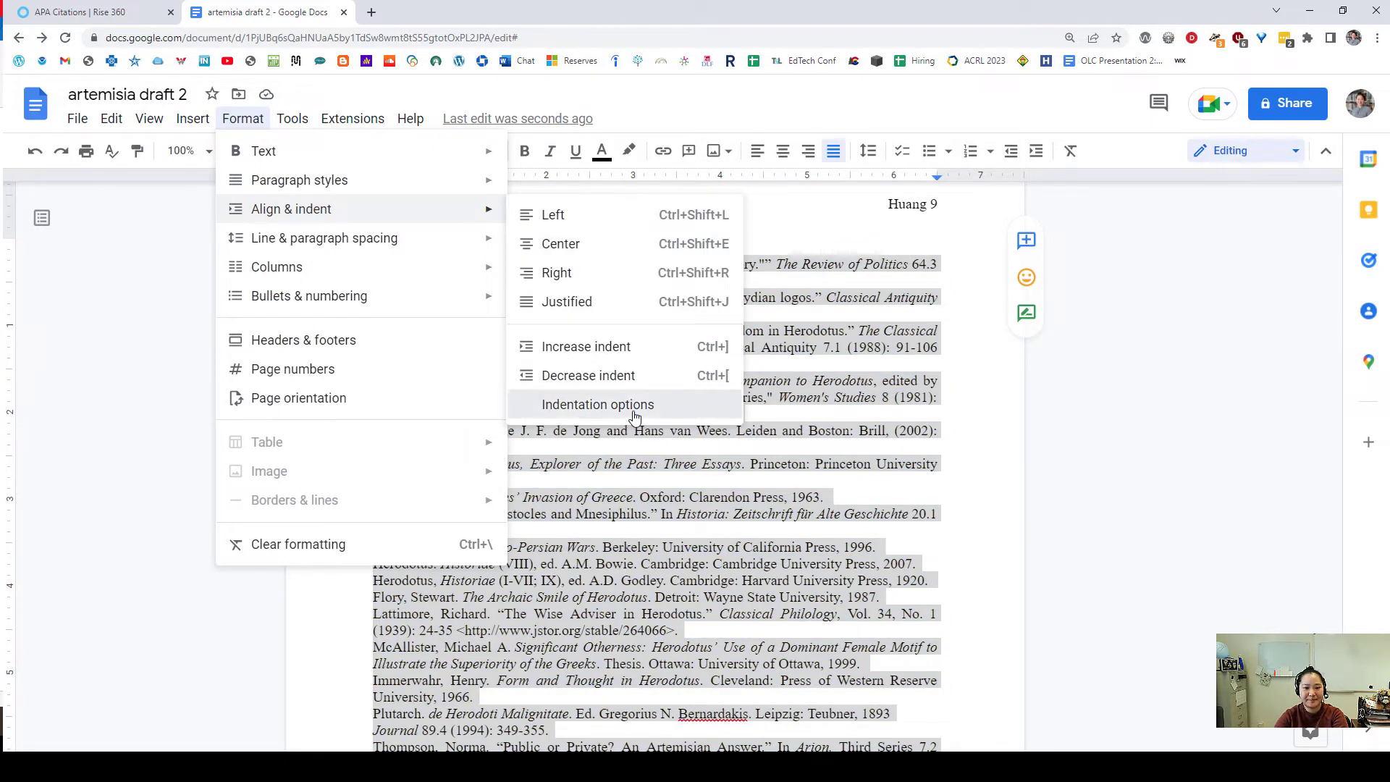
left_click(596, 404)
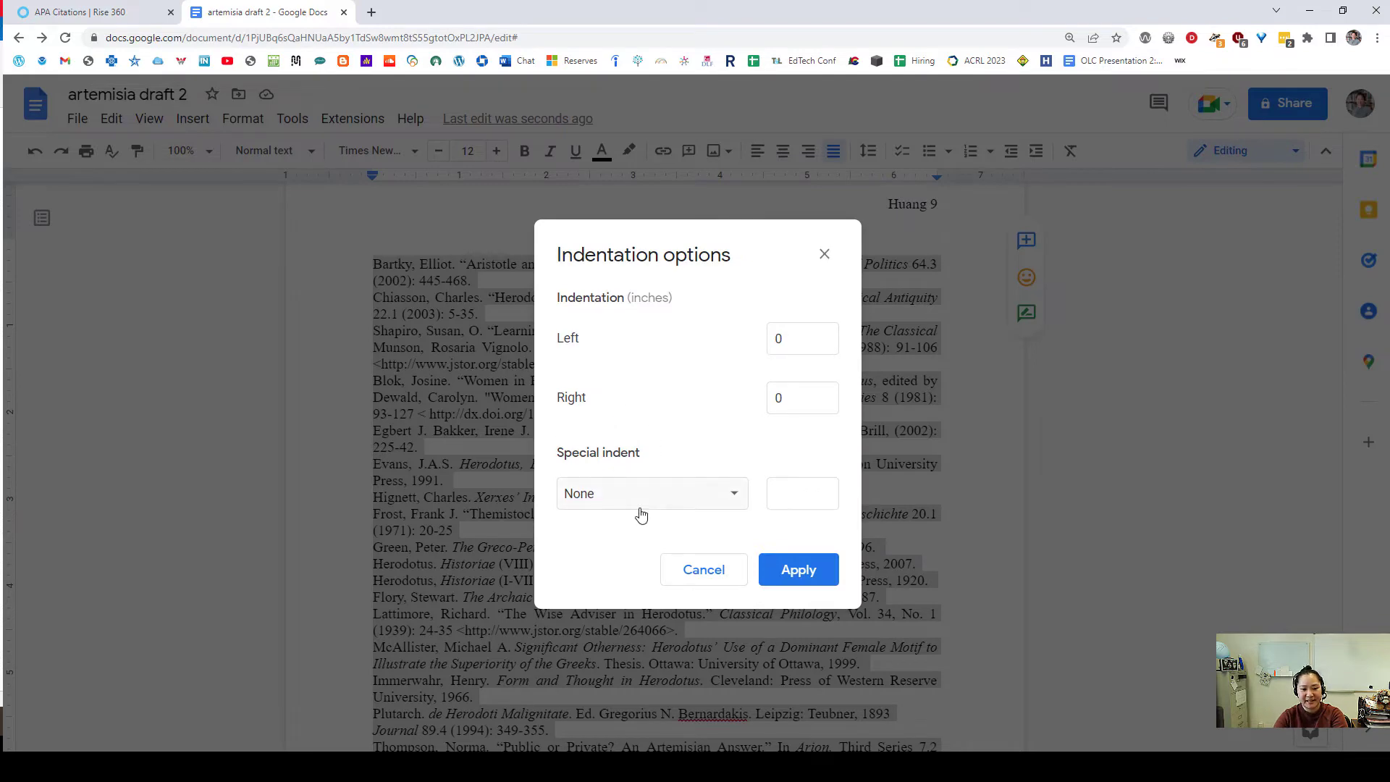
left_click(652, 492)
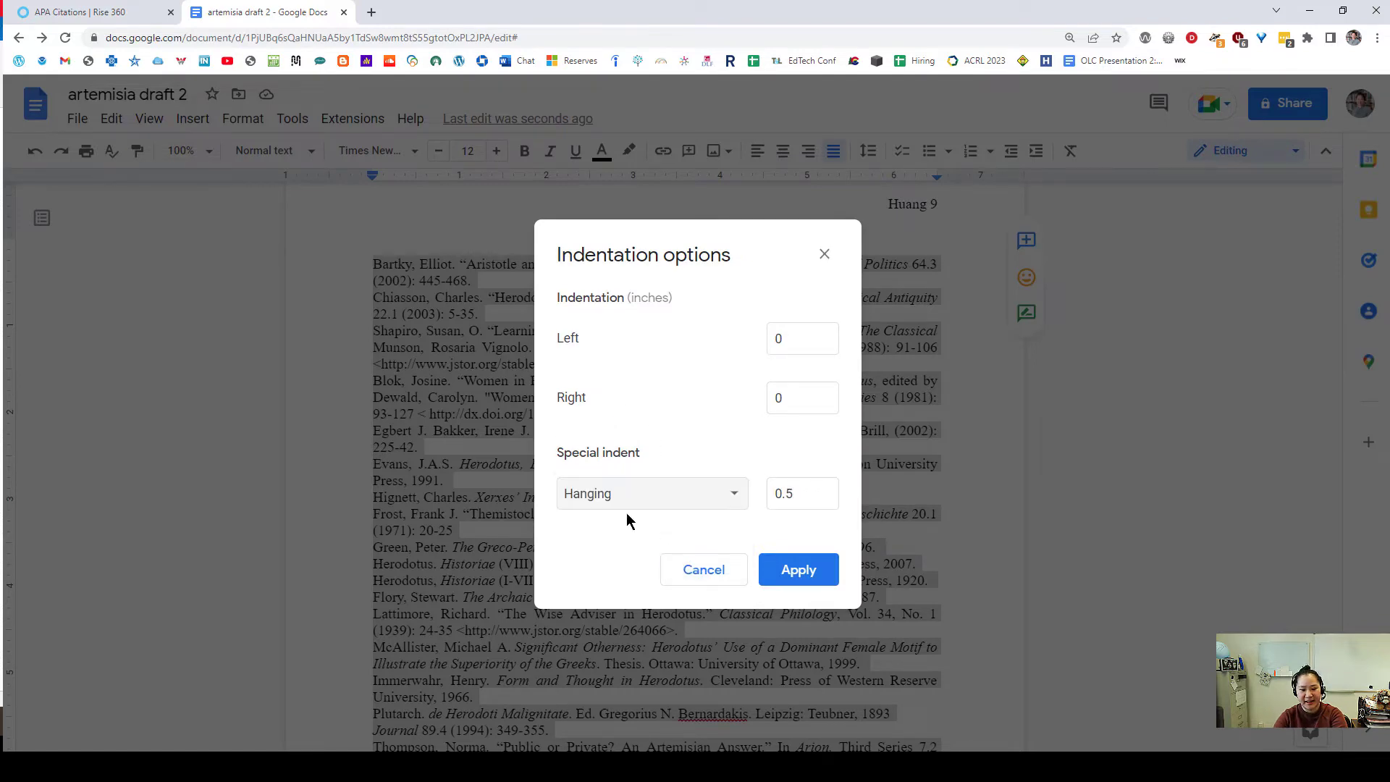
left_click(798, 569)
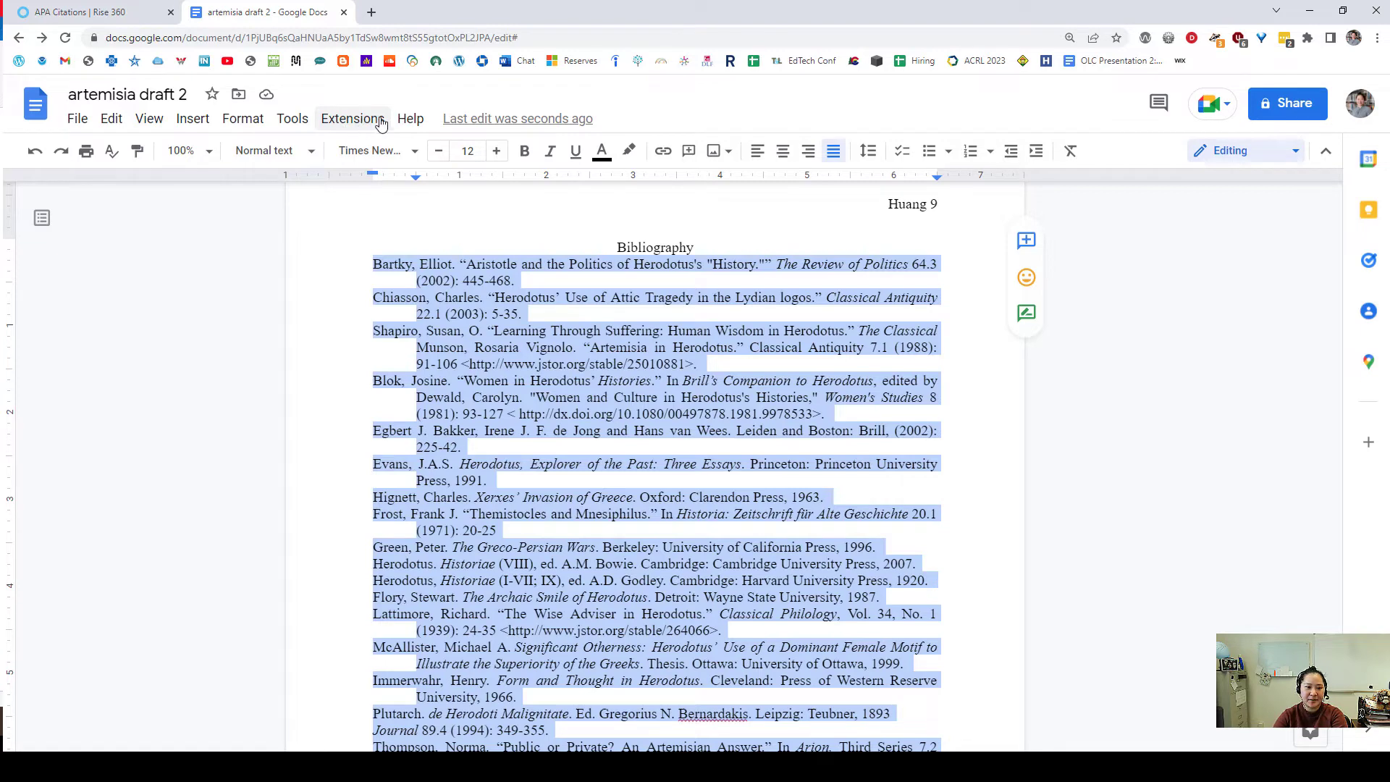
Step: Search the add-ons marketplace for 'doc tools' and reach the Doc Tools listing
left_click(352, 119)
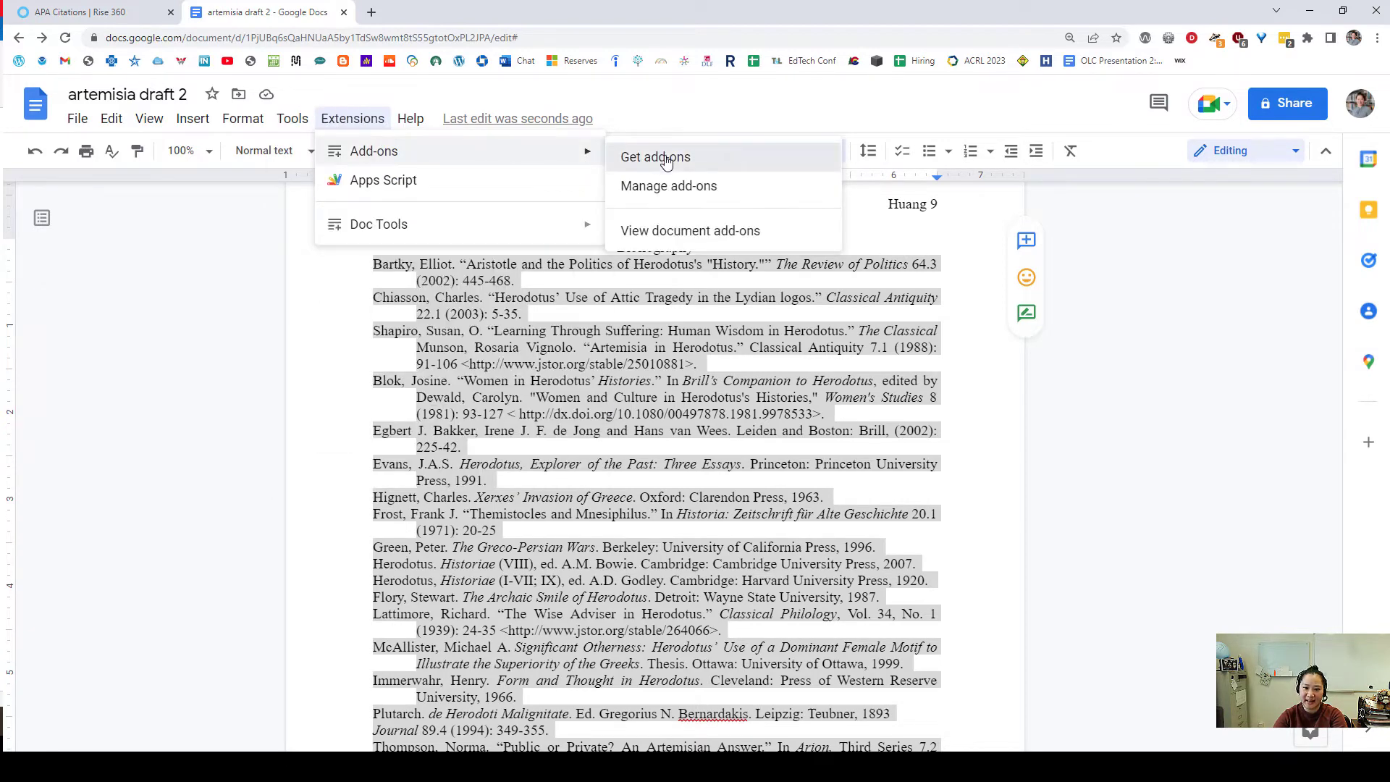
left_click(653, 156)
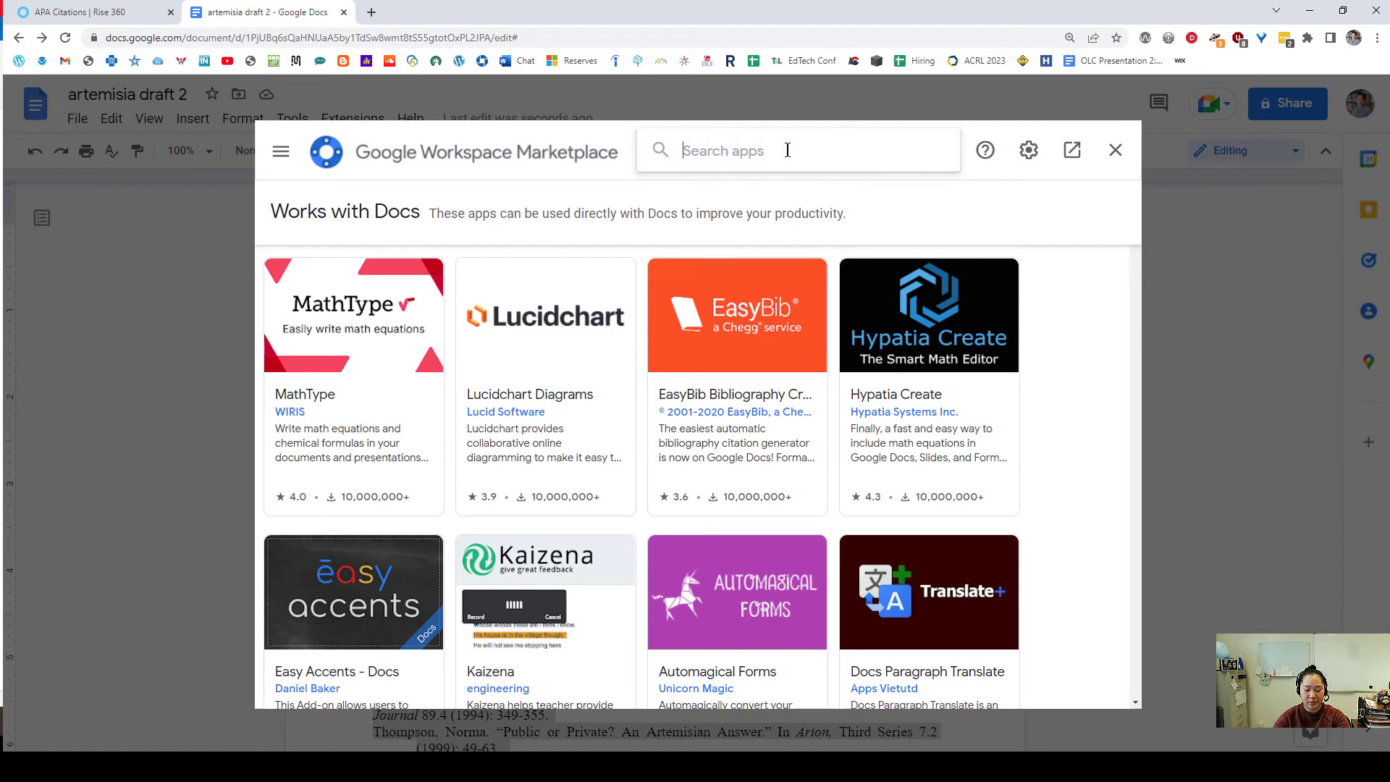
type("doc tools")
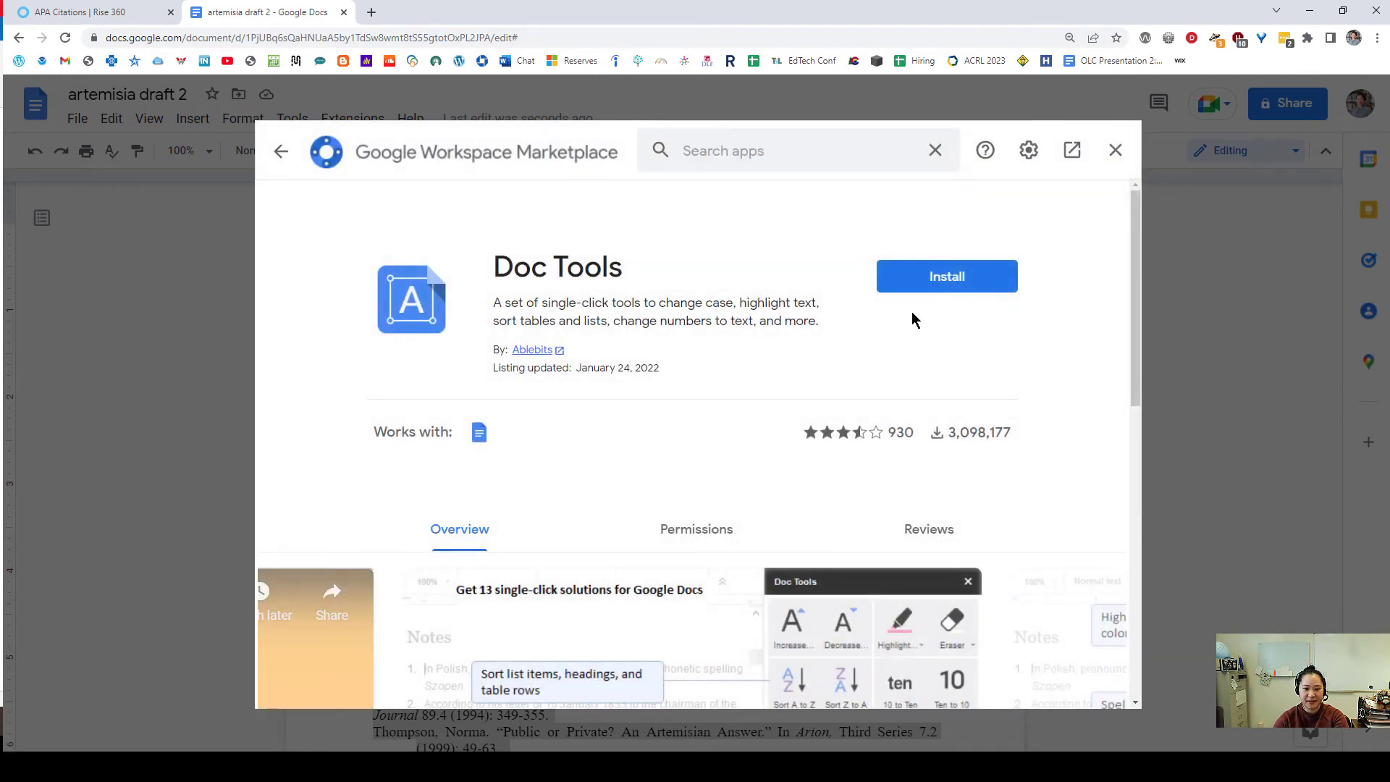
Step: Install Doc Tools with the signed-in Google account, grant access, and close the Marketplace
left_click(947, 275)
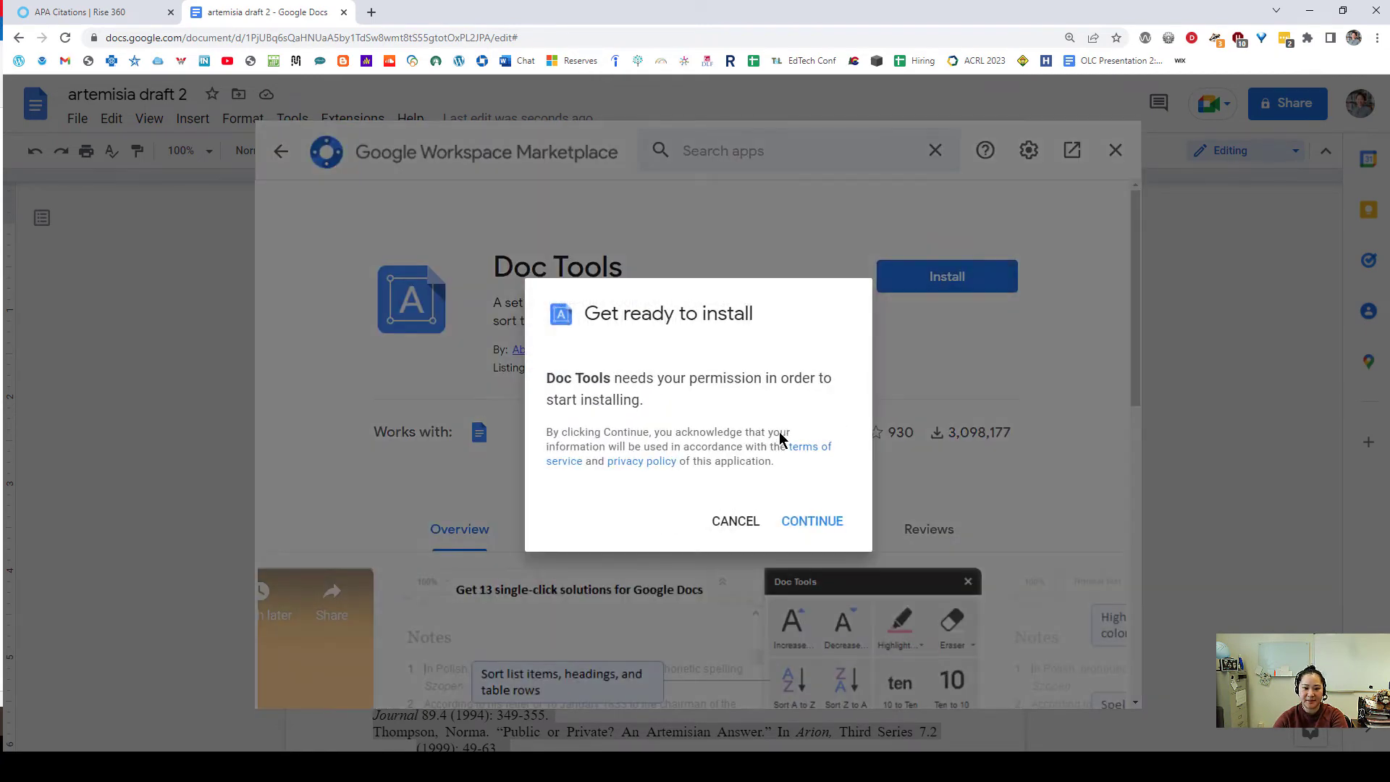
mouse_move(812, 521)
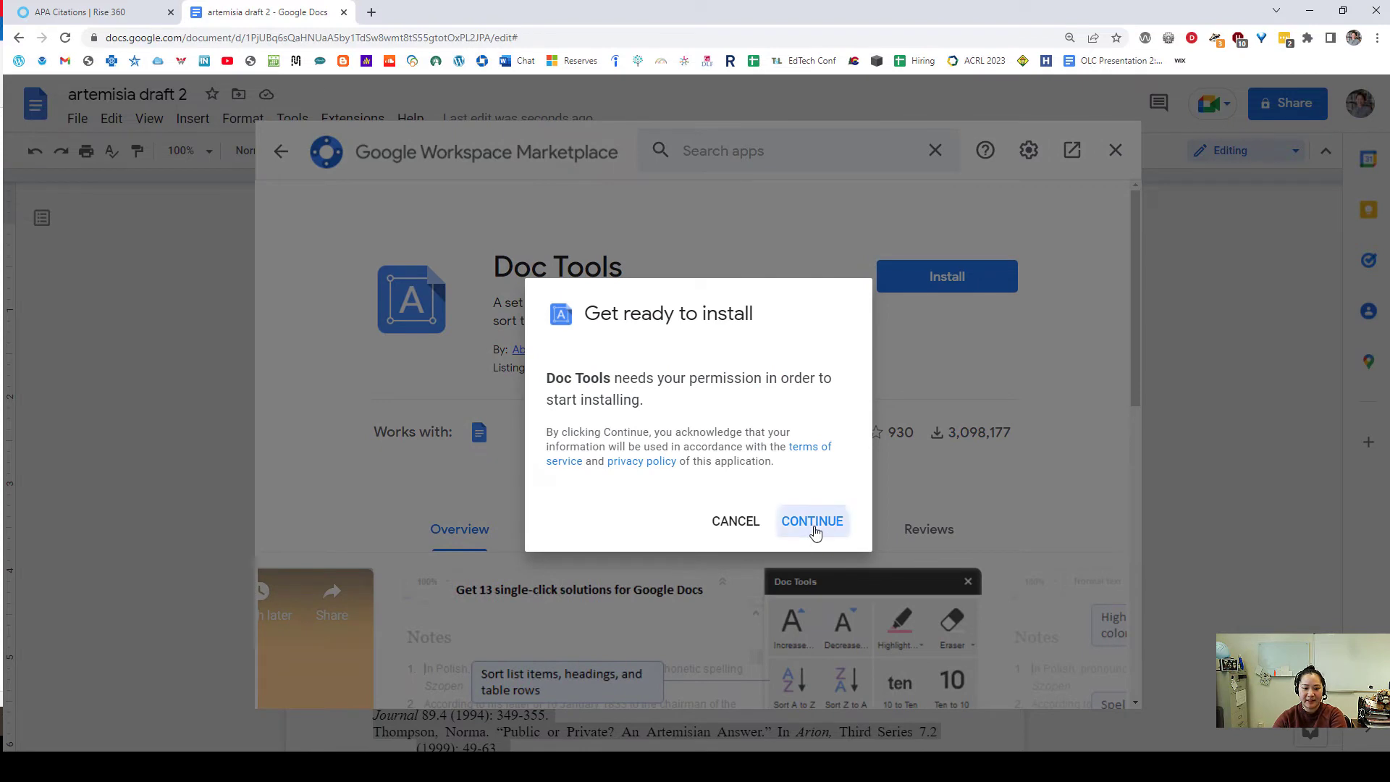
left_click(811, 520)
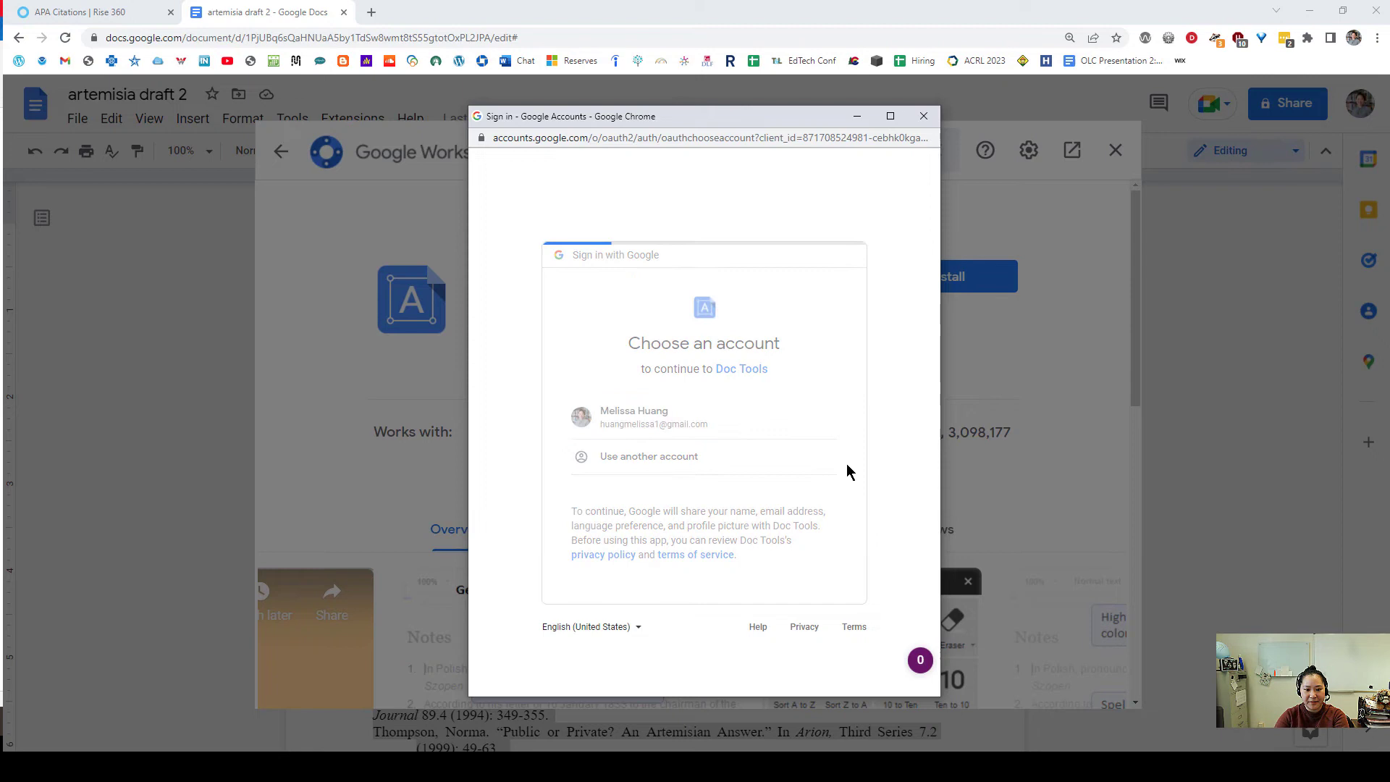
left_click(634, 417)
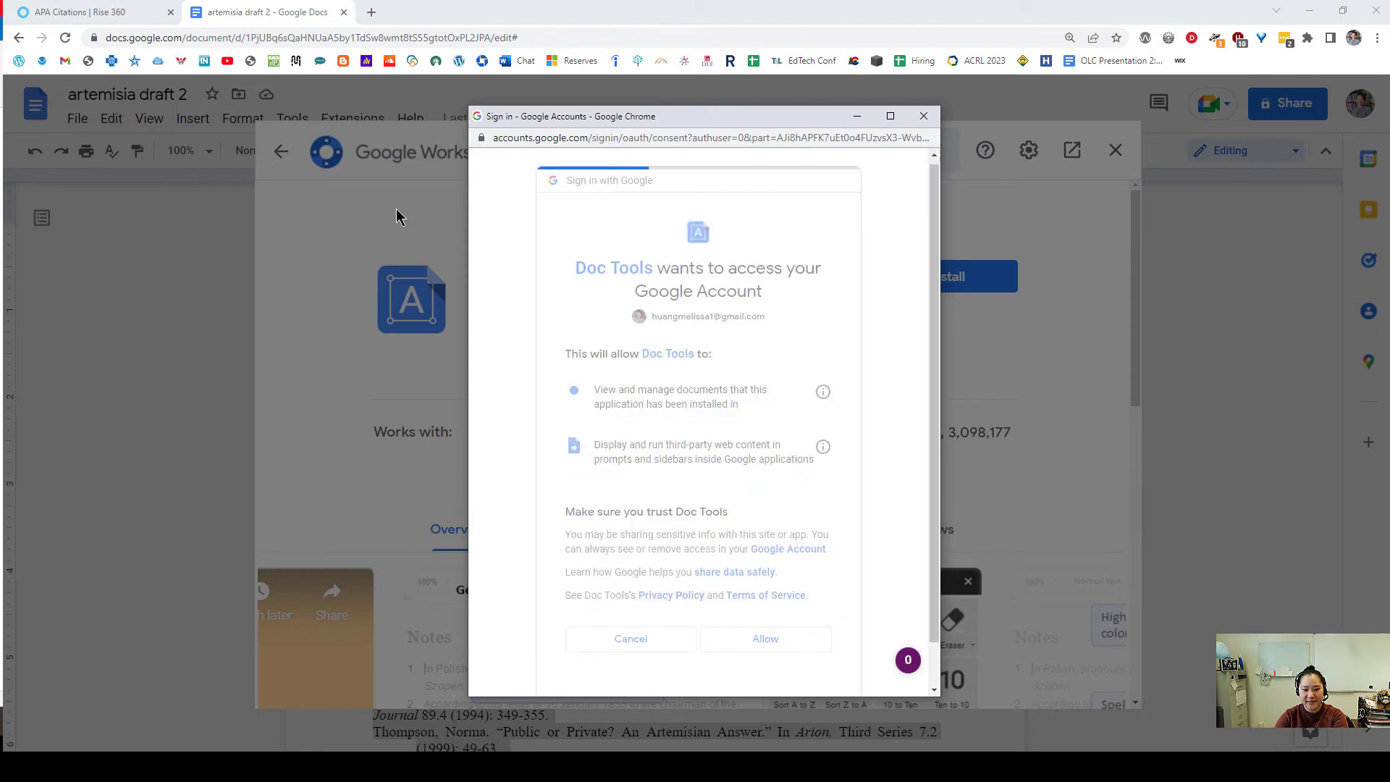
left_click(764, 639)
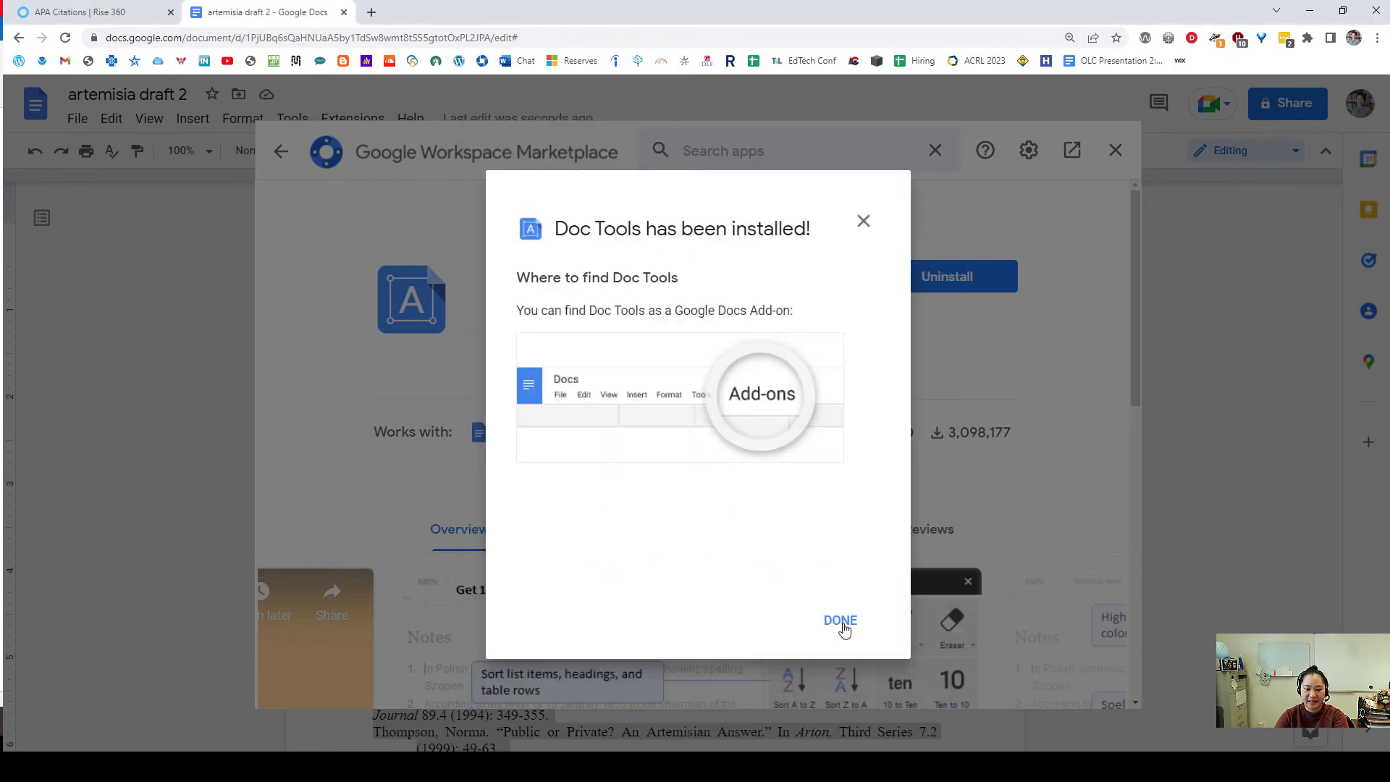
left_click(839, 619)
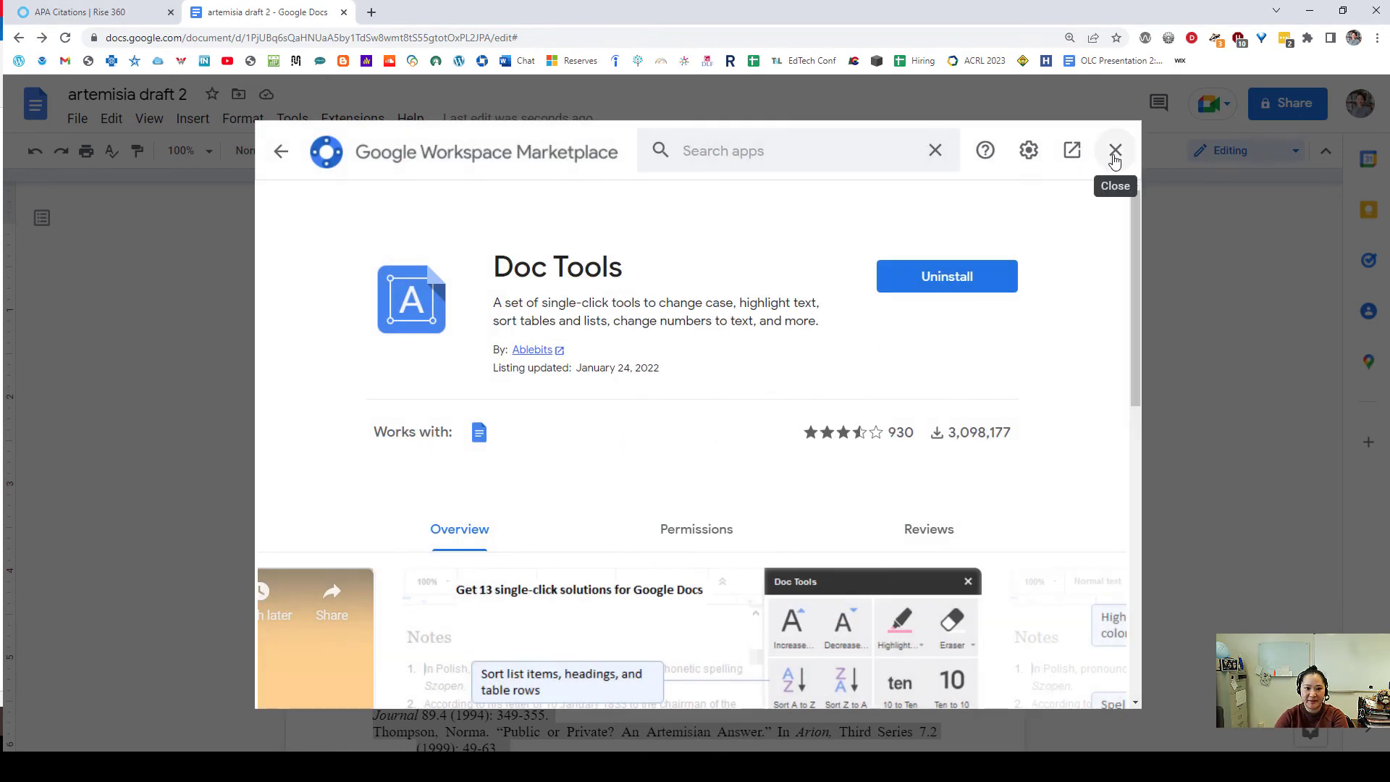
left_click(1115, 149)
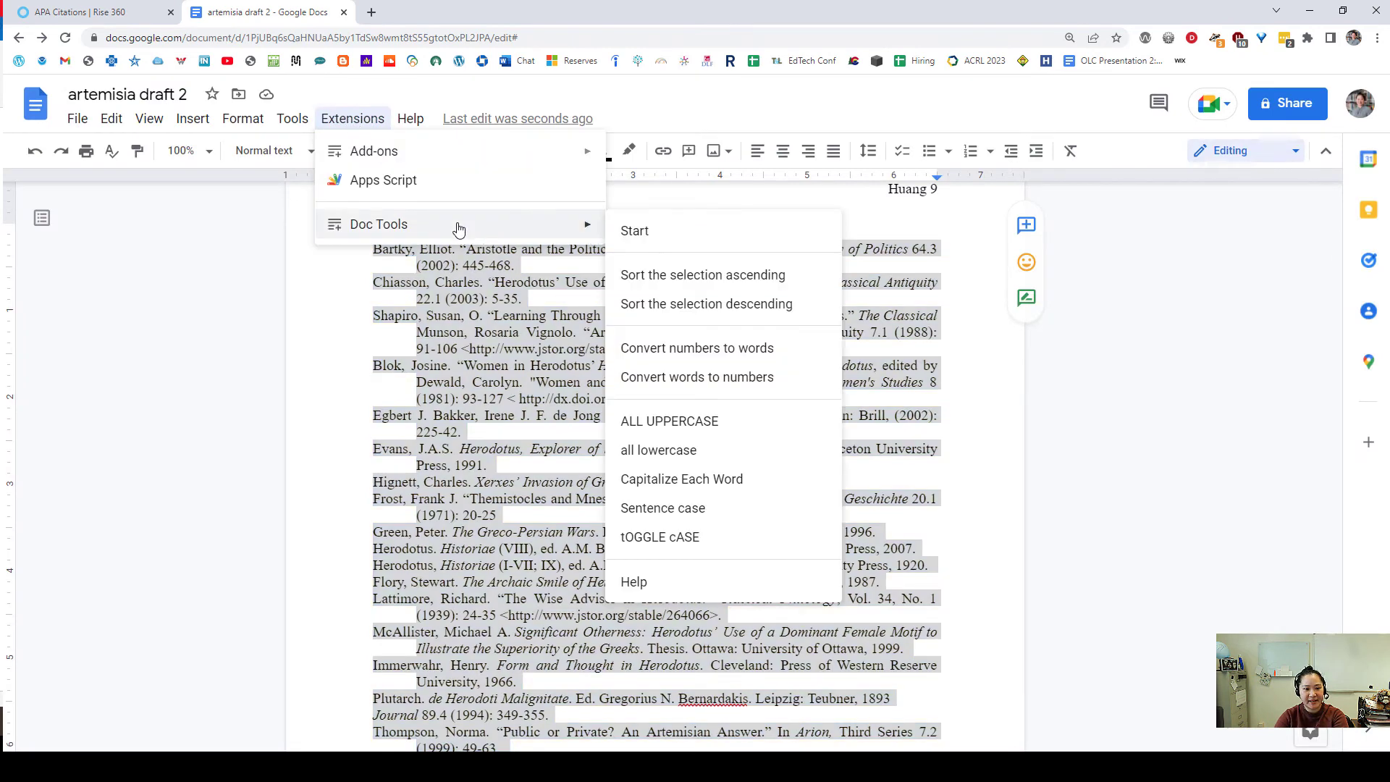
mouse_move(750, 275)
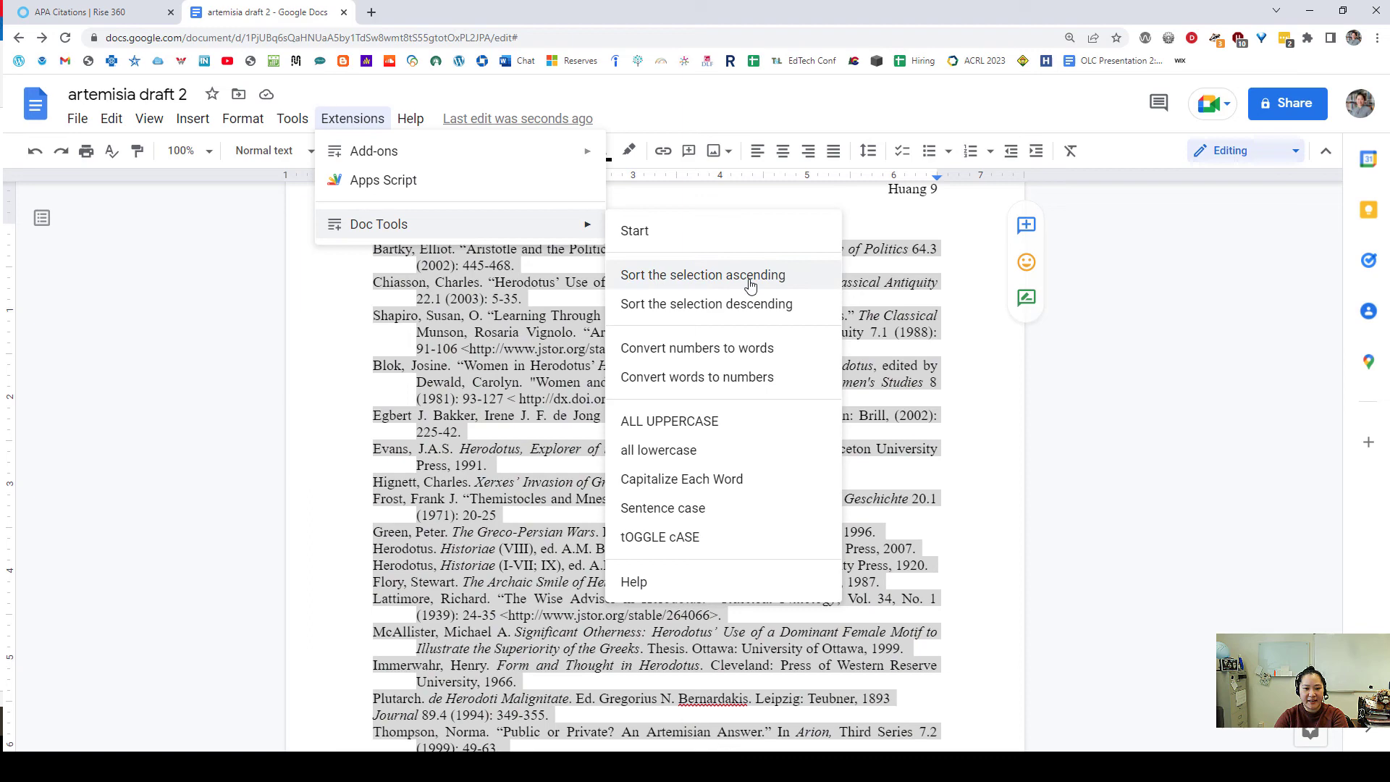
mouse_move(808, 284)
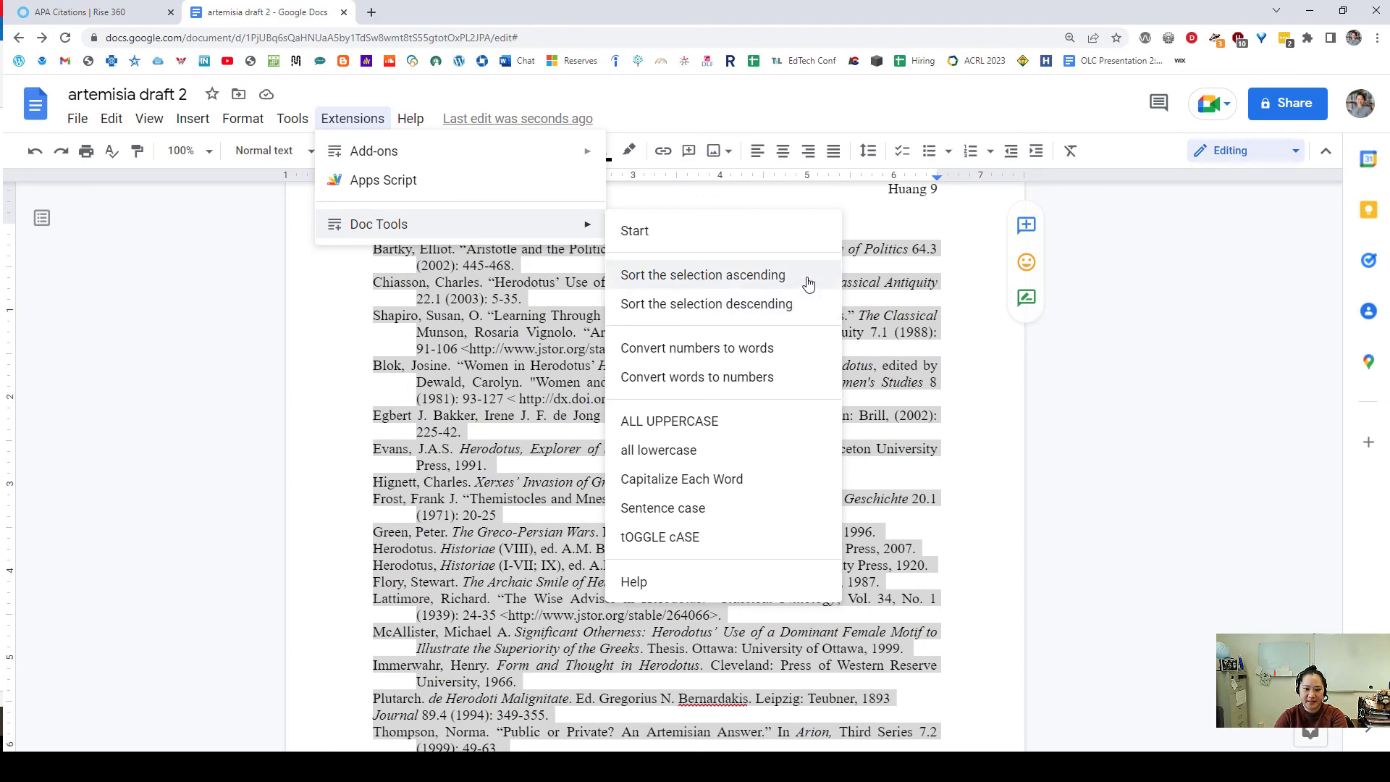
Step: Sort the selected bibliography A to Z with Doc Tools' Sort the selection ascending
left_click(702, 275)
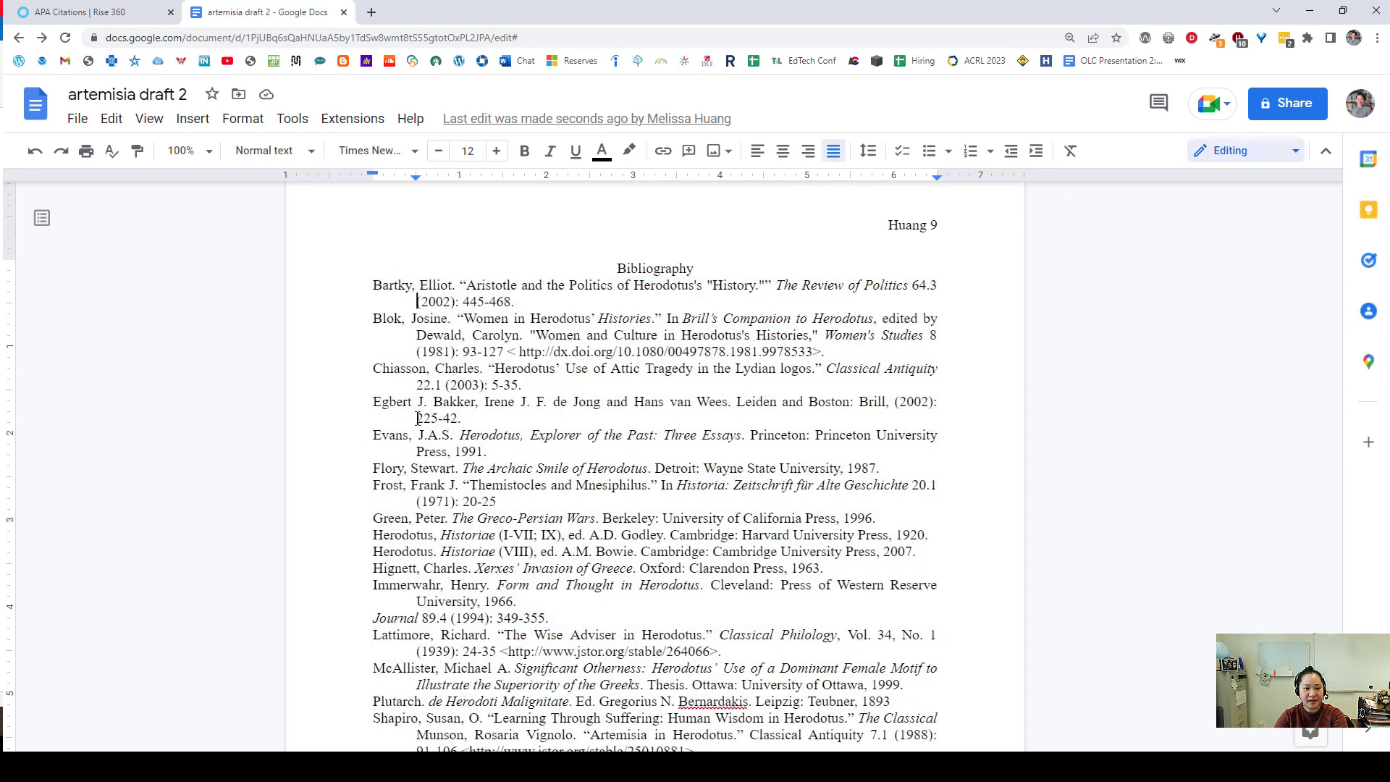
scroll("down", 3)
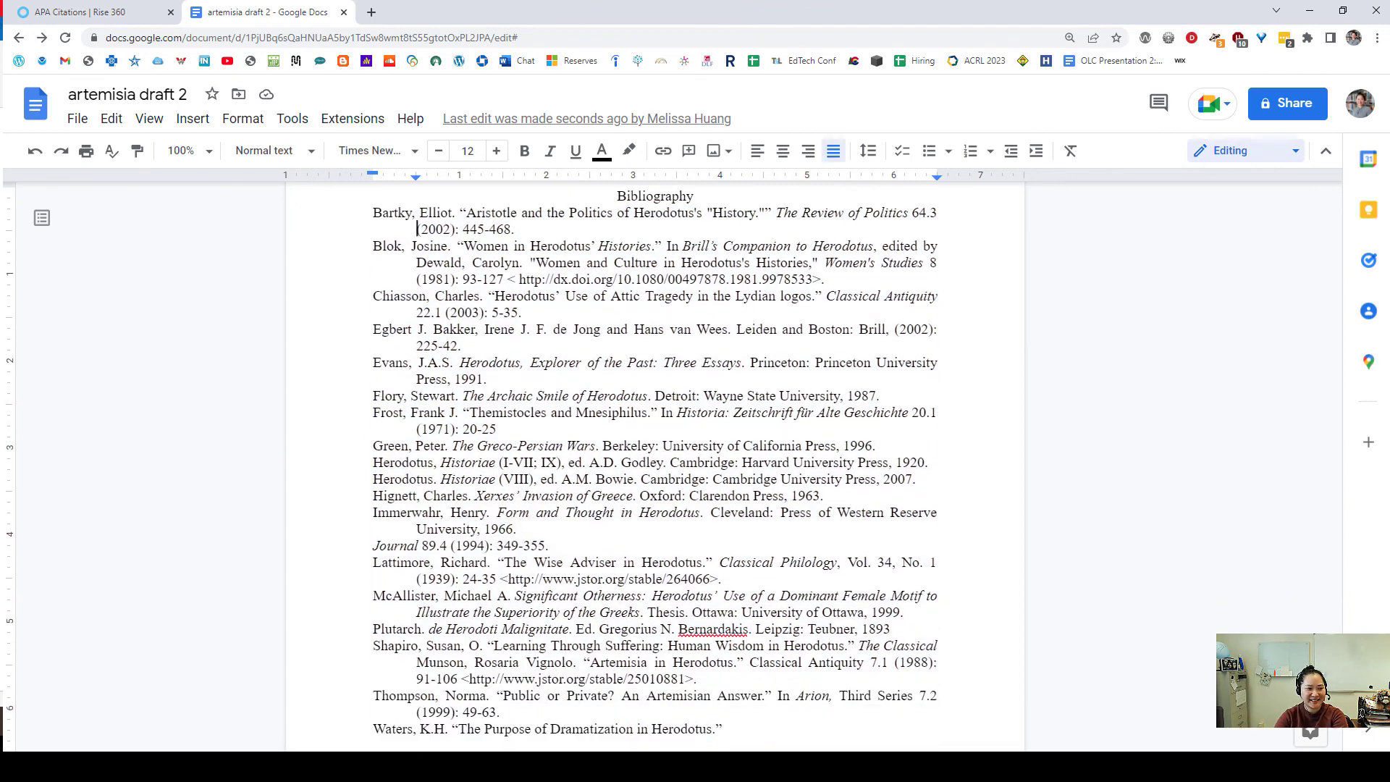